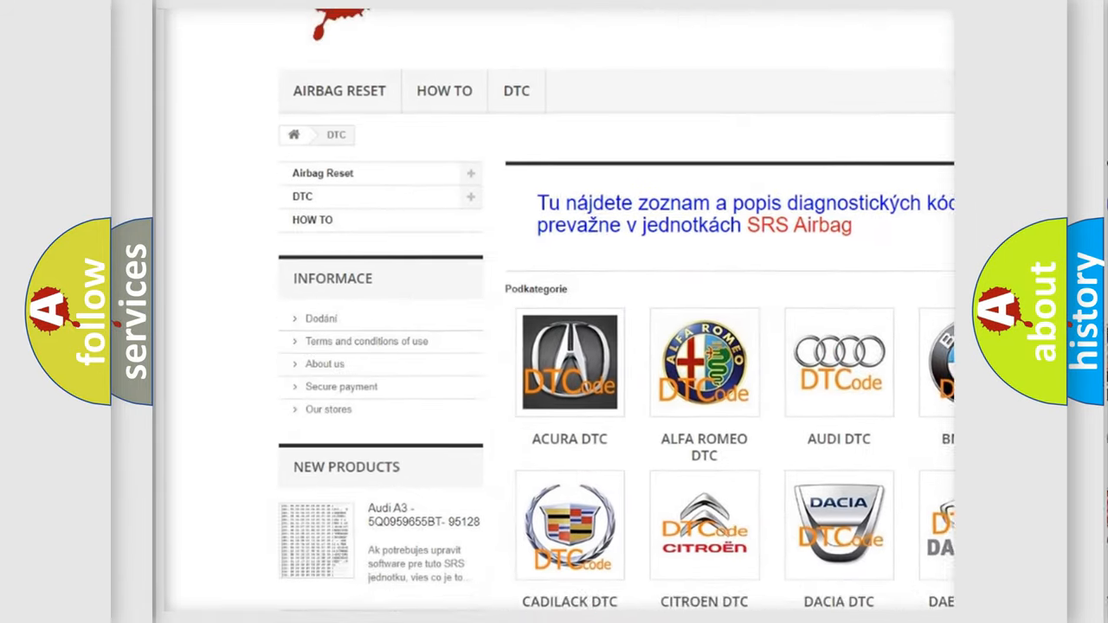
scroll(down, 3)
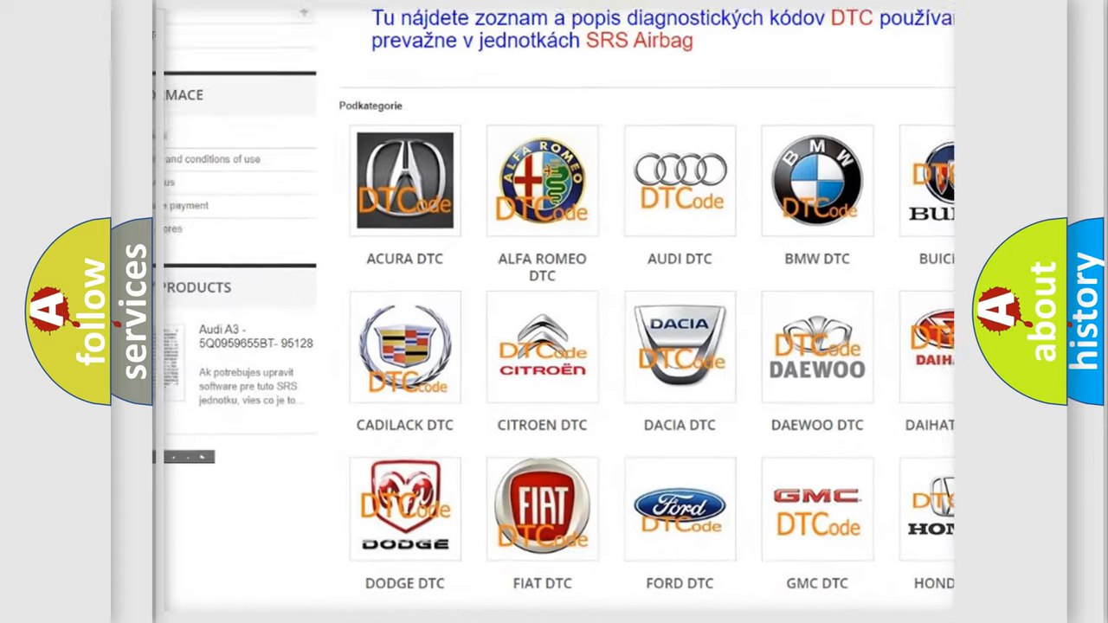